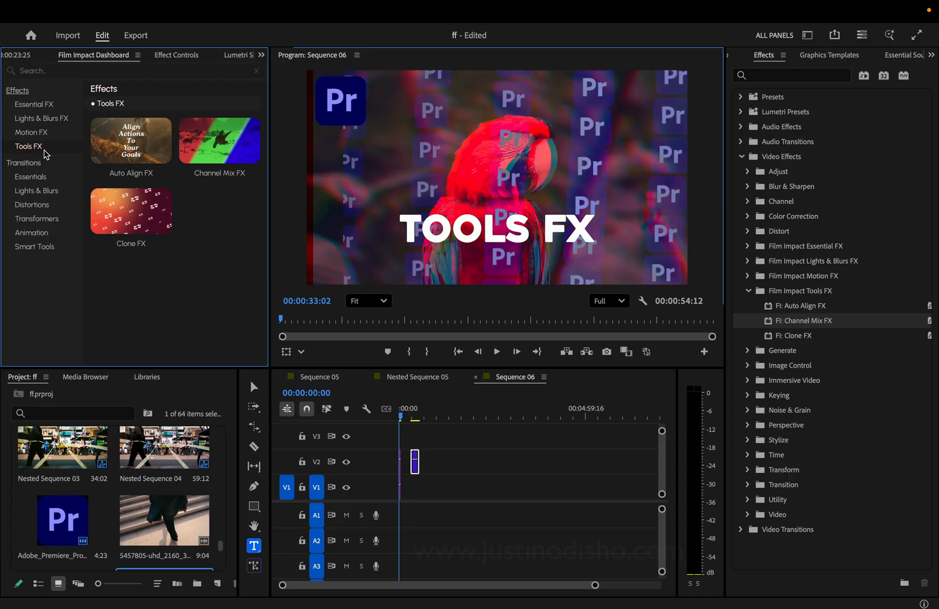
mouse_move(130, 140)
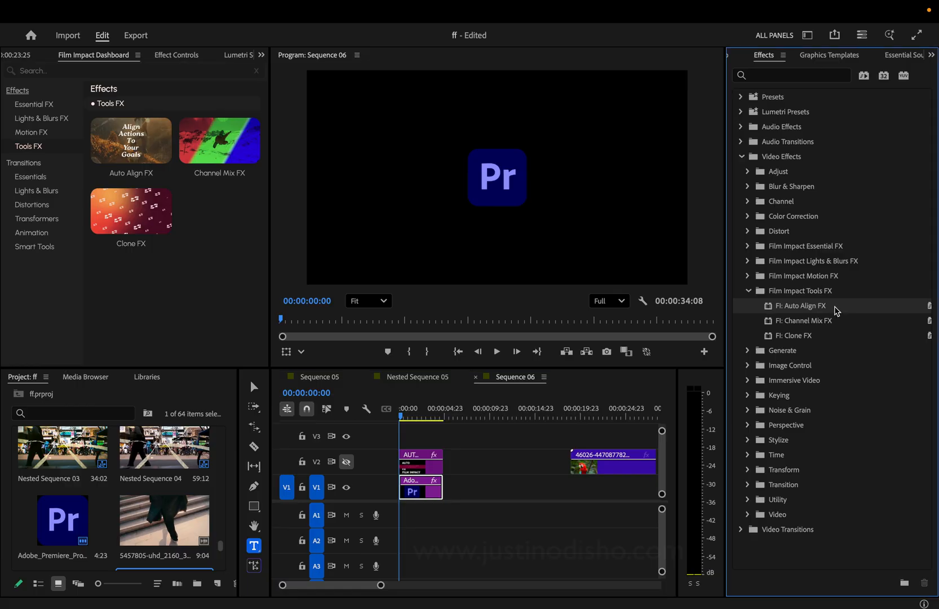
Focus the Film Impact dashboard's search field to look up effects.
click(119, 70)
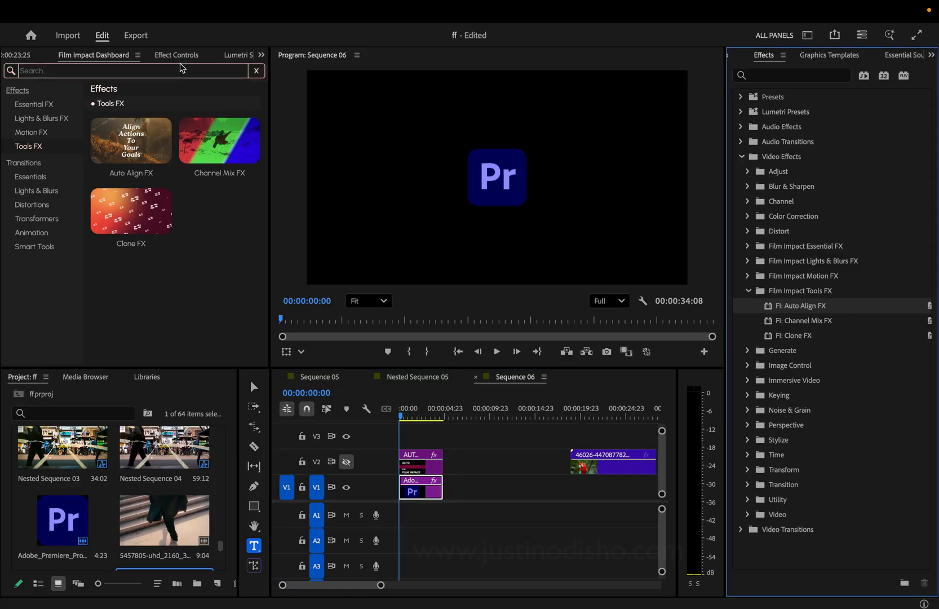
Change the logo clip's Auto Align FX Horizontal Align from Center to Left.
click(176, 54)
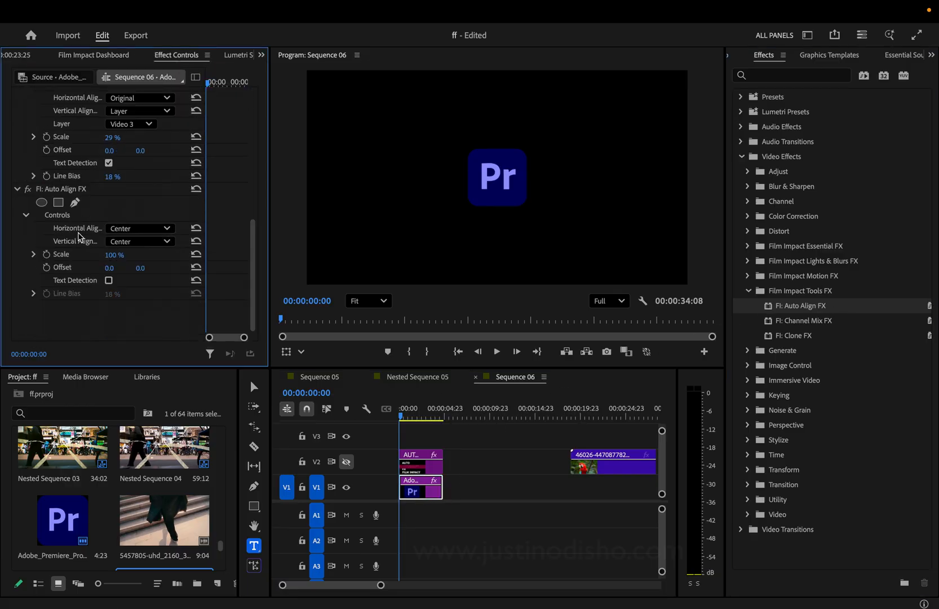
mouse_move(136, 231)
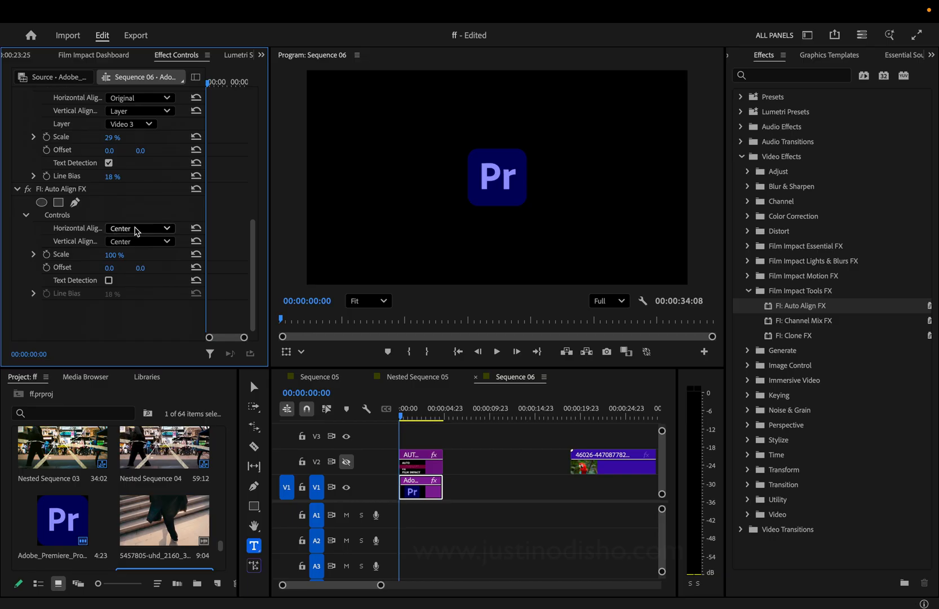
click(138, 228)
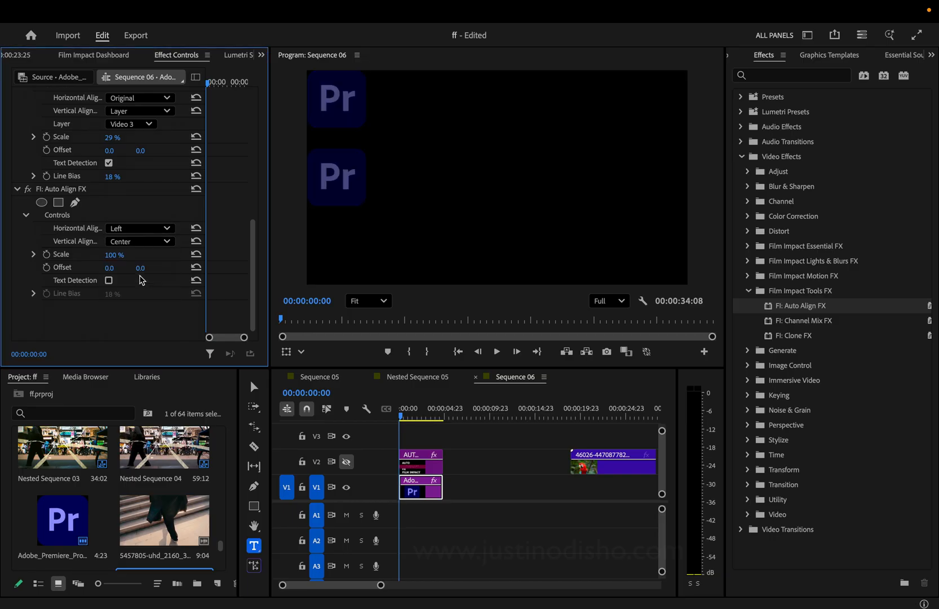
click(140, 228)
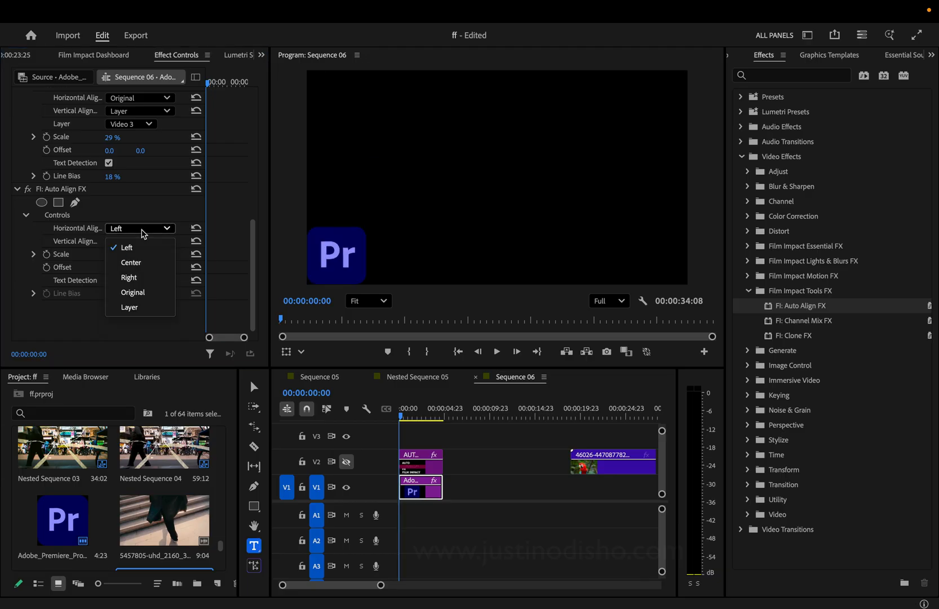
click(129, 278)
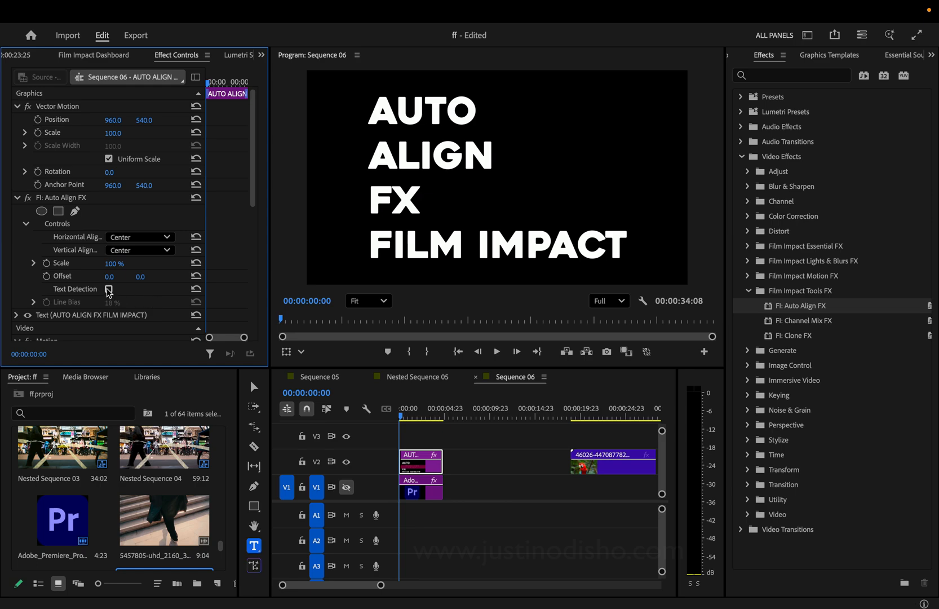
Enable Text Detection on the title's Auto Align FX and align its lines to the Right.
click(108, 289)
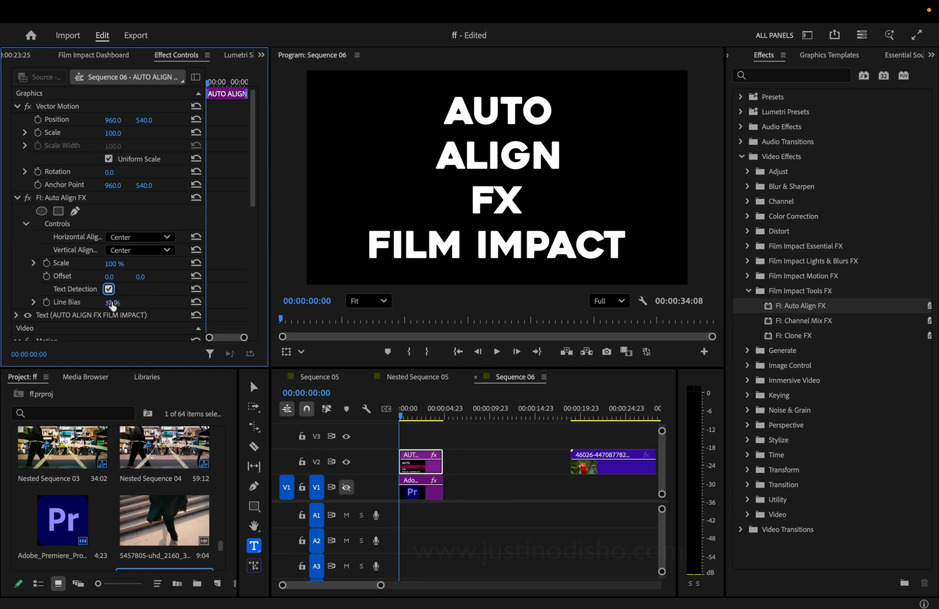
click(139, 237)
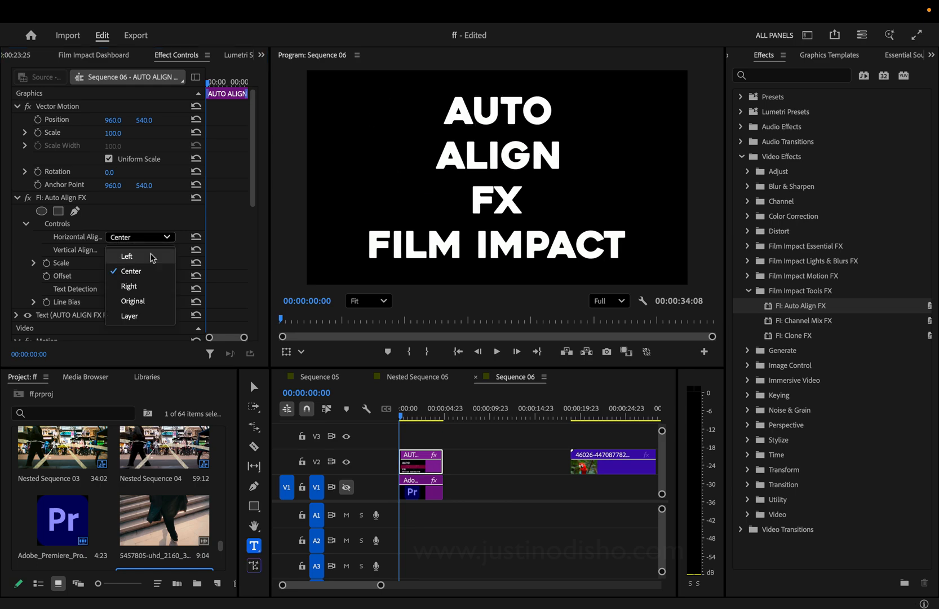
click(129, 286)
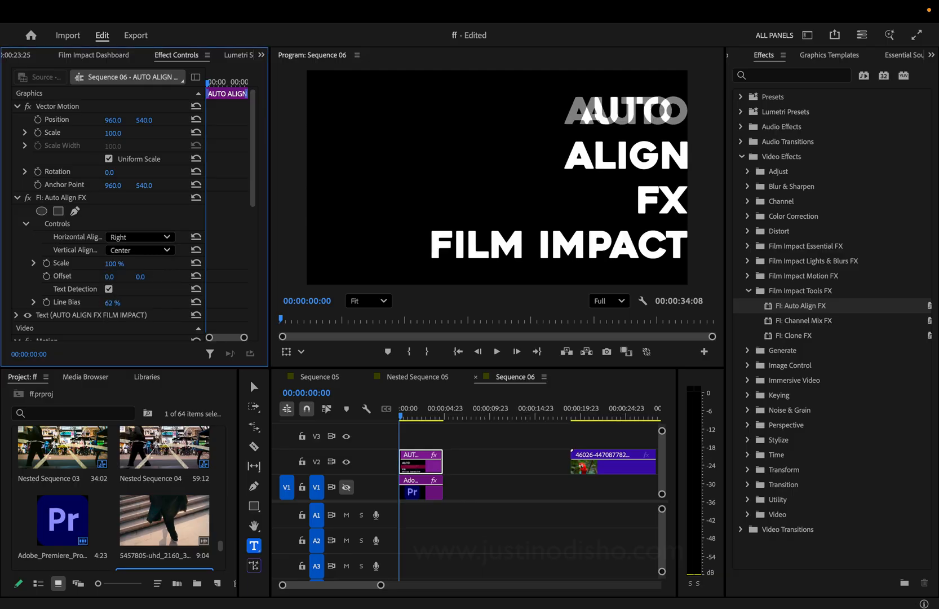
click(139, 237)
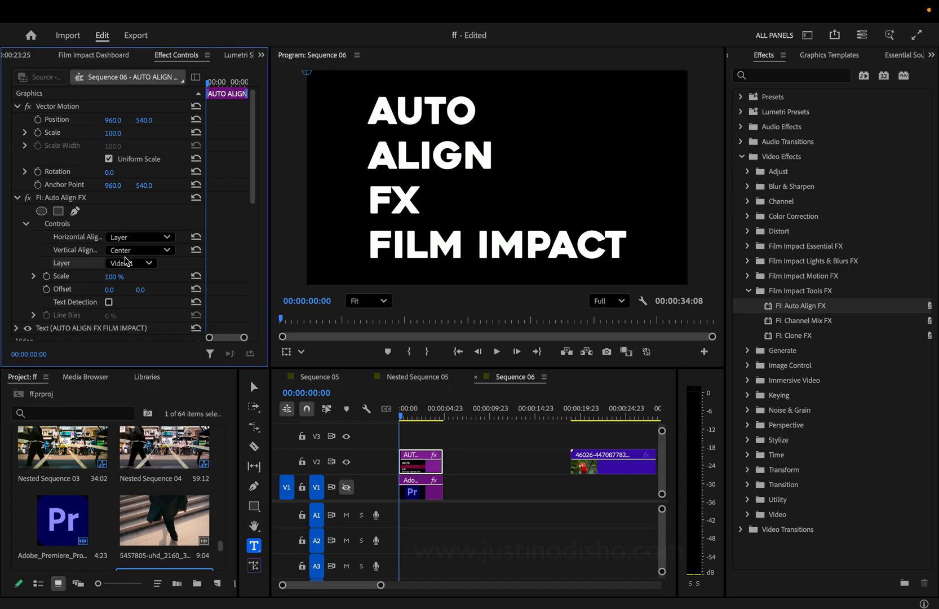
Toggle the V1 track output back on and select the Premiere logo clip.
click(346, 487)
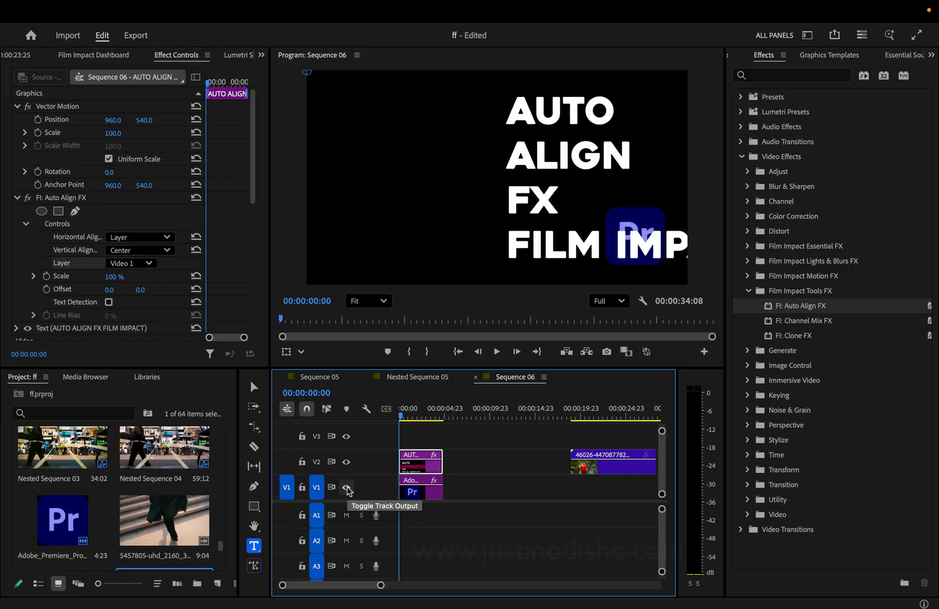
click(346, 487)
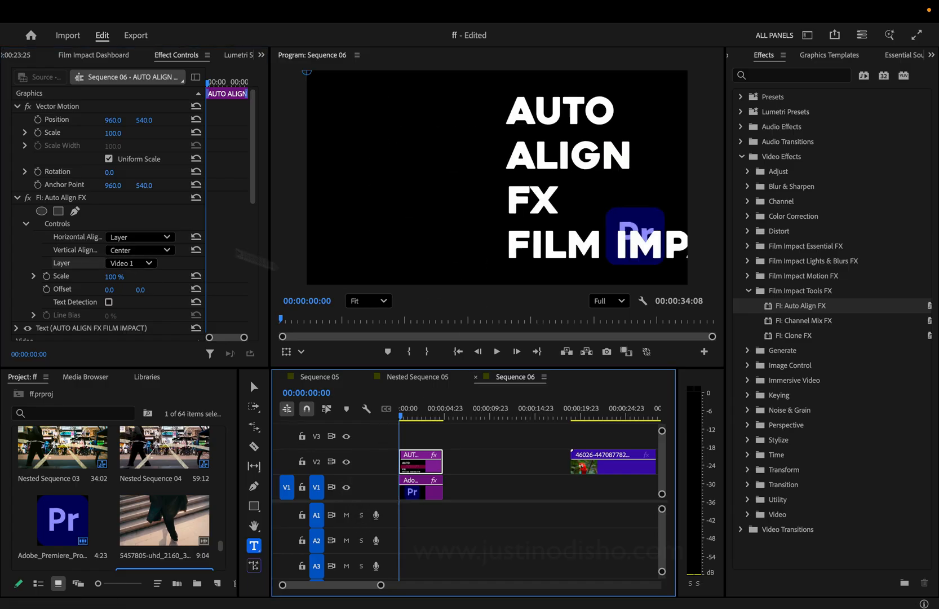
click(420, 487)
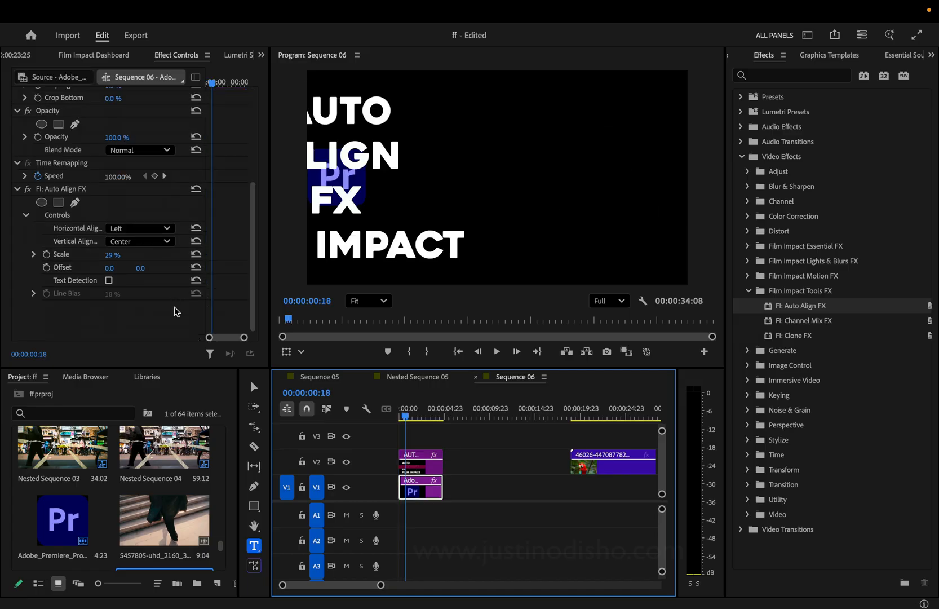
Cycle the logo's Auto Align FX Horizontal Align through Right, then settle on Center.
click(138, 241)
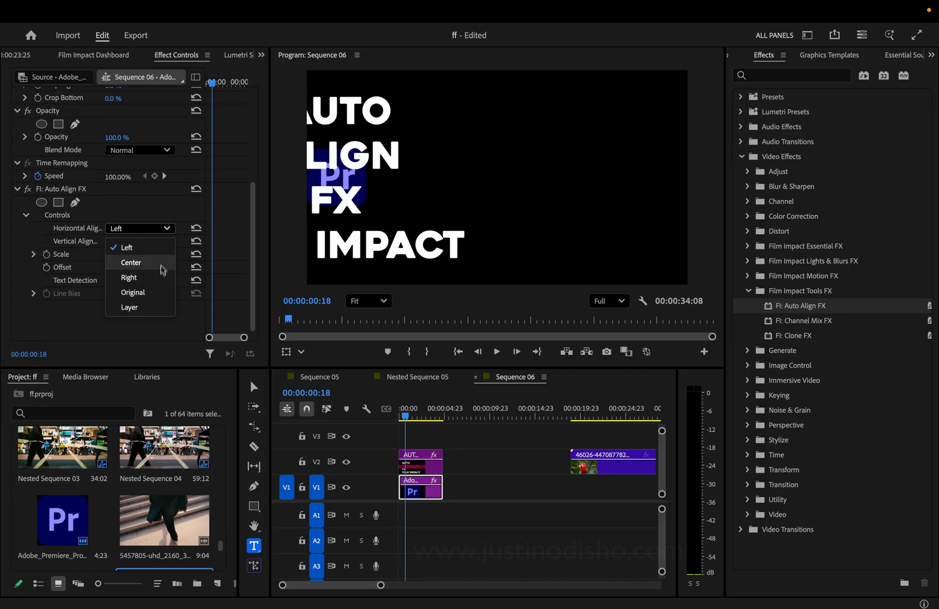
click(129, 277)
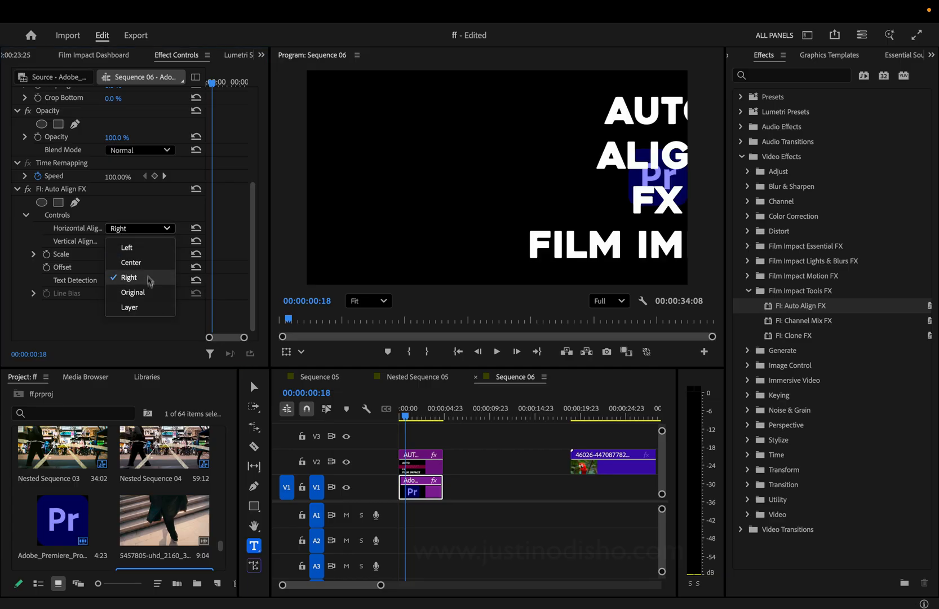
click(129, 261)
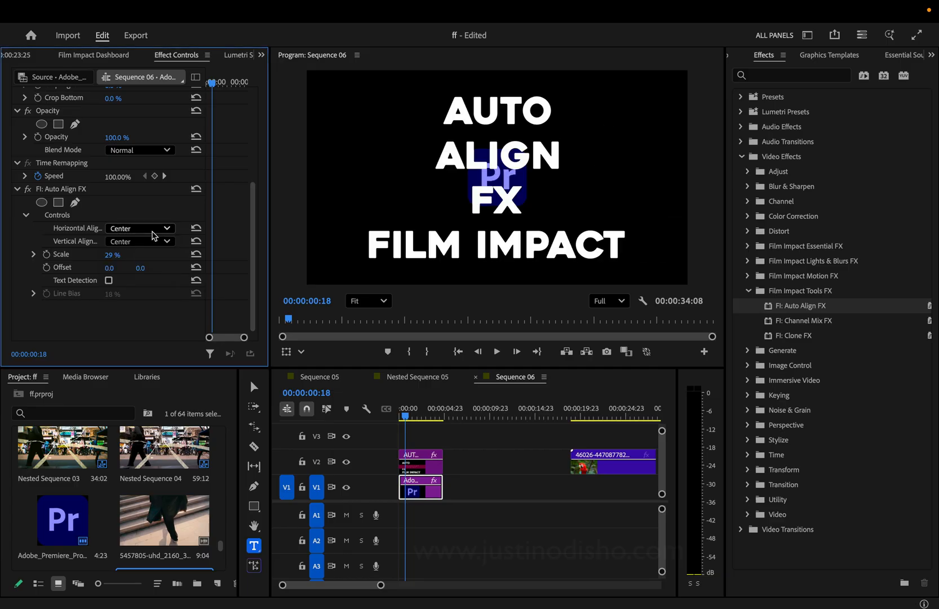
click(139, 228)
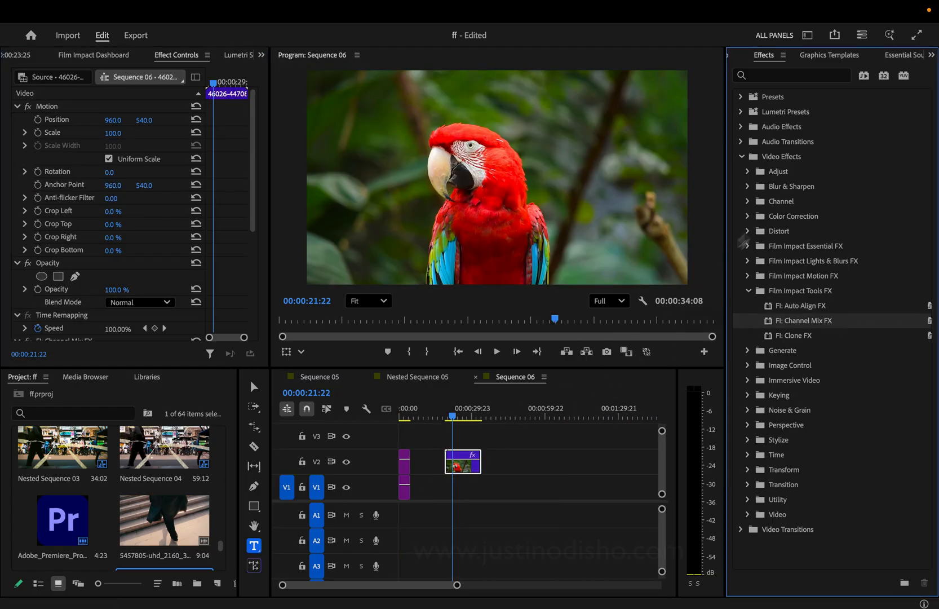
Expand and collapse Color Correction in Effects and scroll to FI: Channel Mix FX.
click(749, 216)
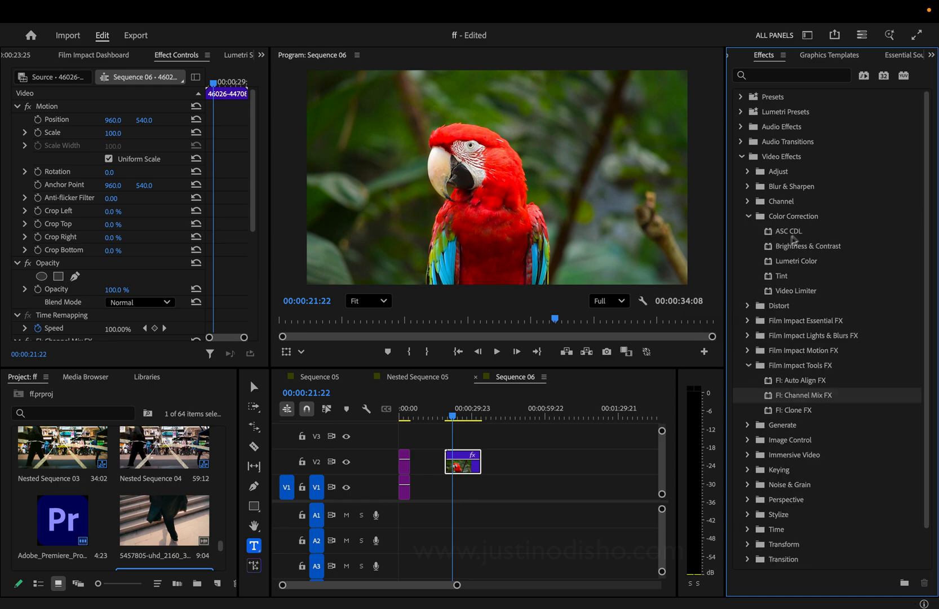
click(747, 215)
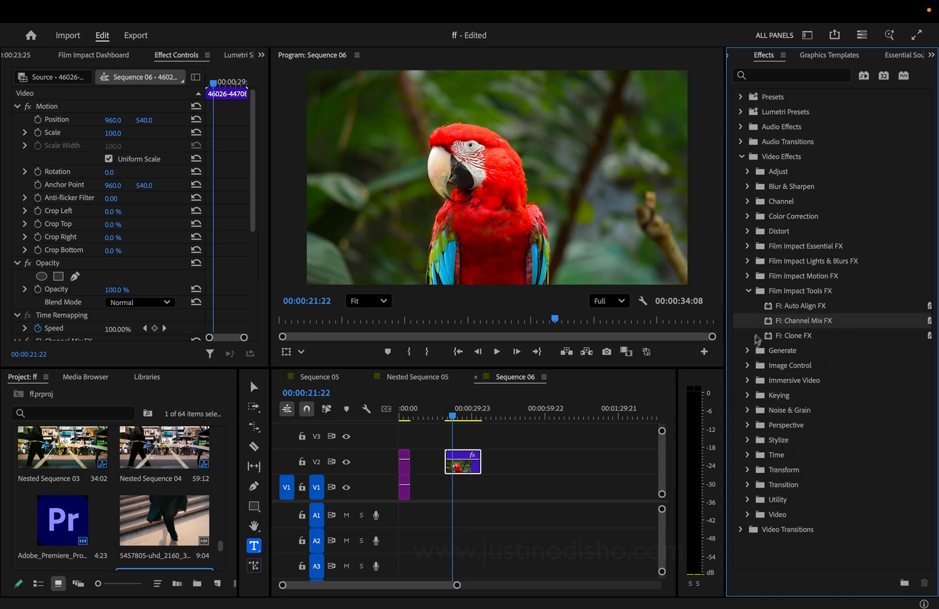
scroll(down, 3)
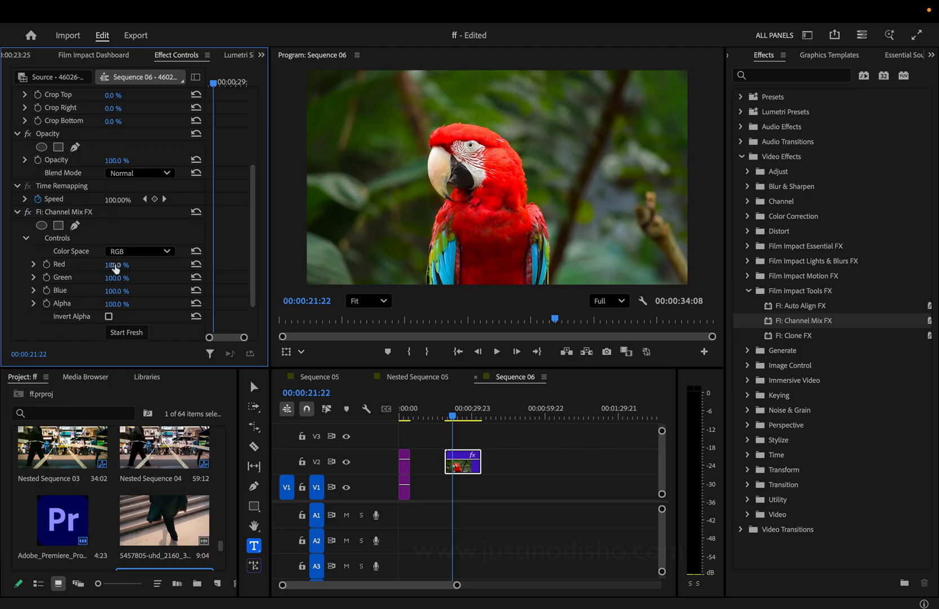
mouse_move(117, 308)
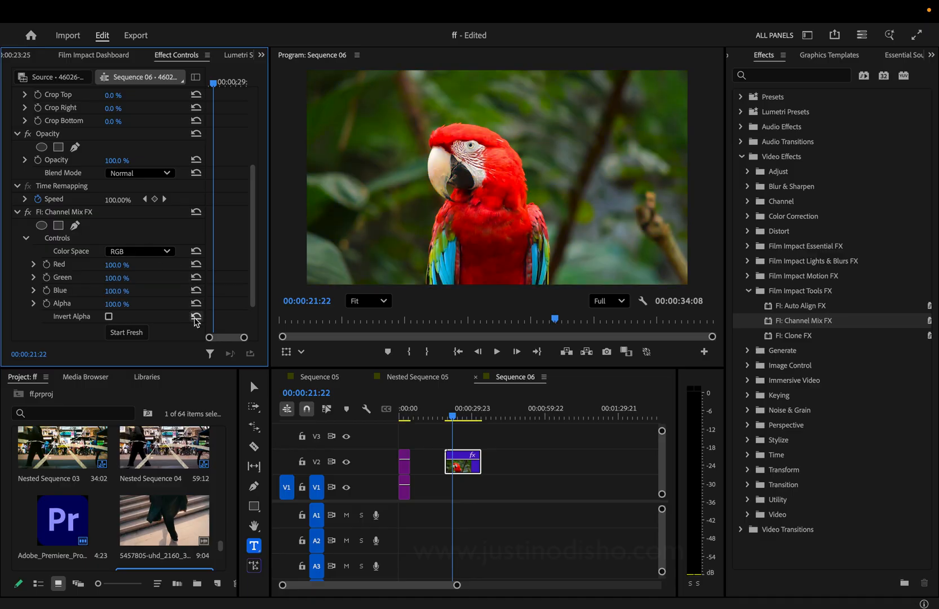
click(139, 252)
text(120)
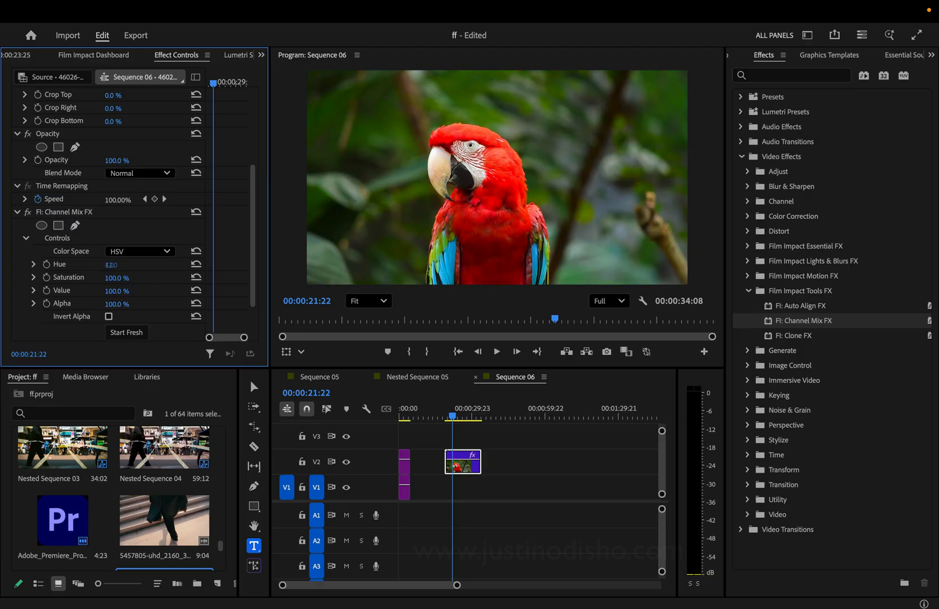
Switch Channel Mix FX Color Space to YUV, then back to RGB.
click(139, 251)
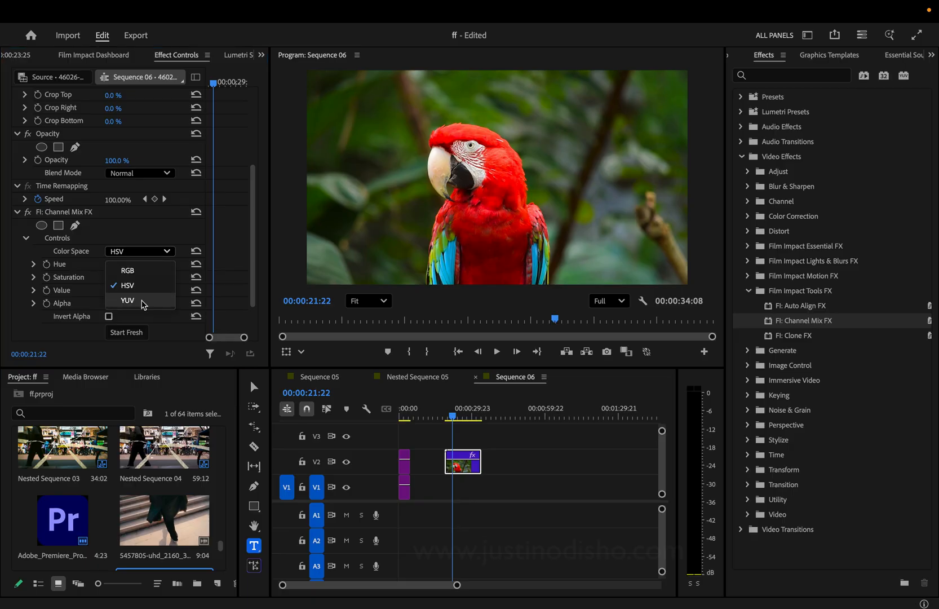
click(127, 300)
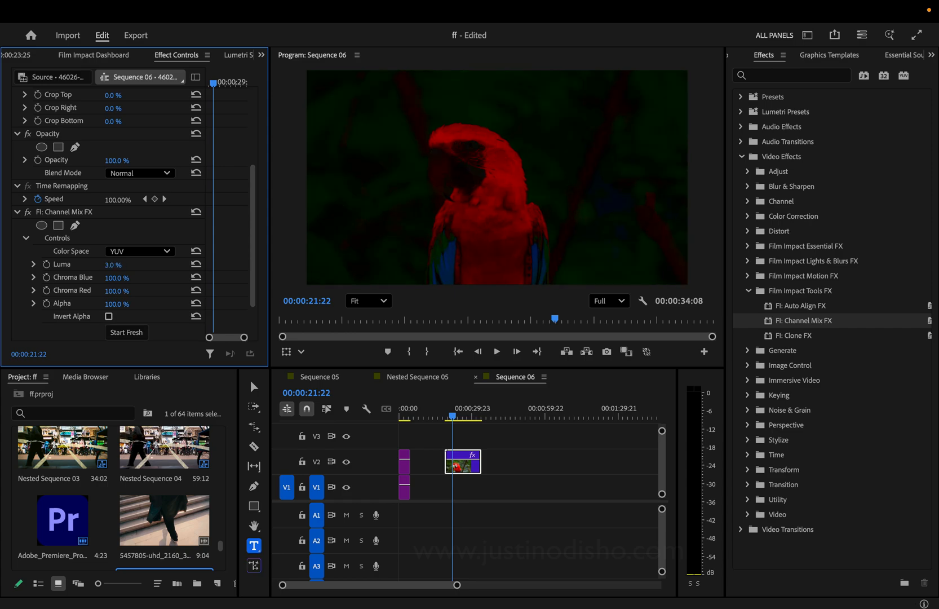
click(139, 252)
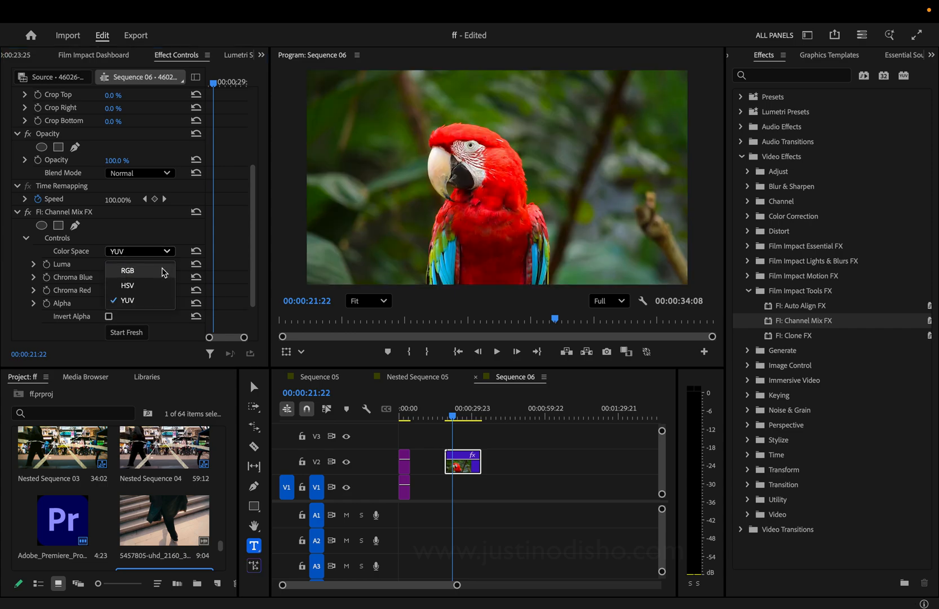
click(128, 270)
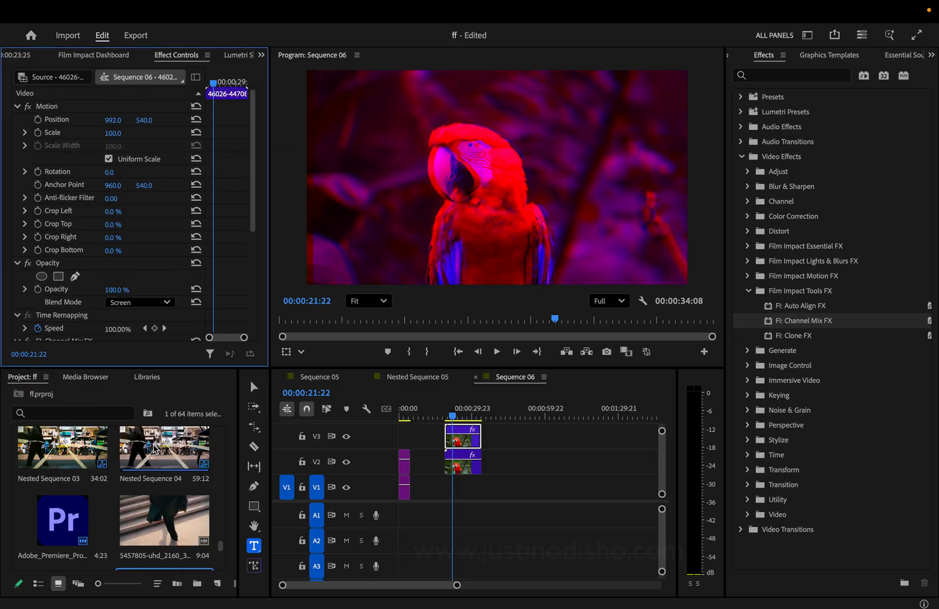
mouse_move(470, 195)
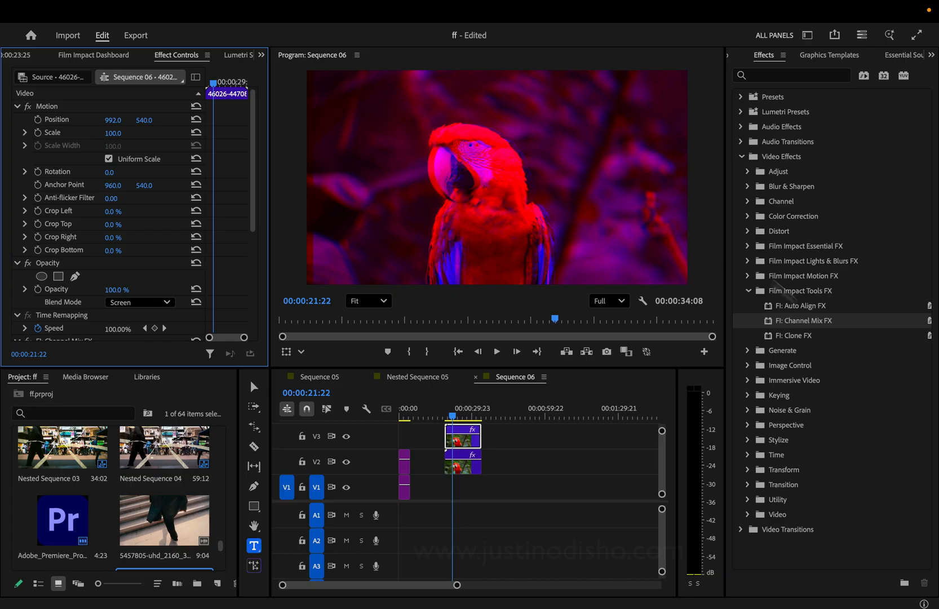
mouse_move(819, 290)
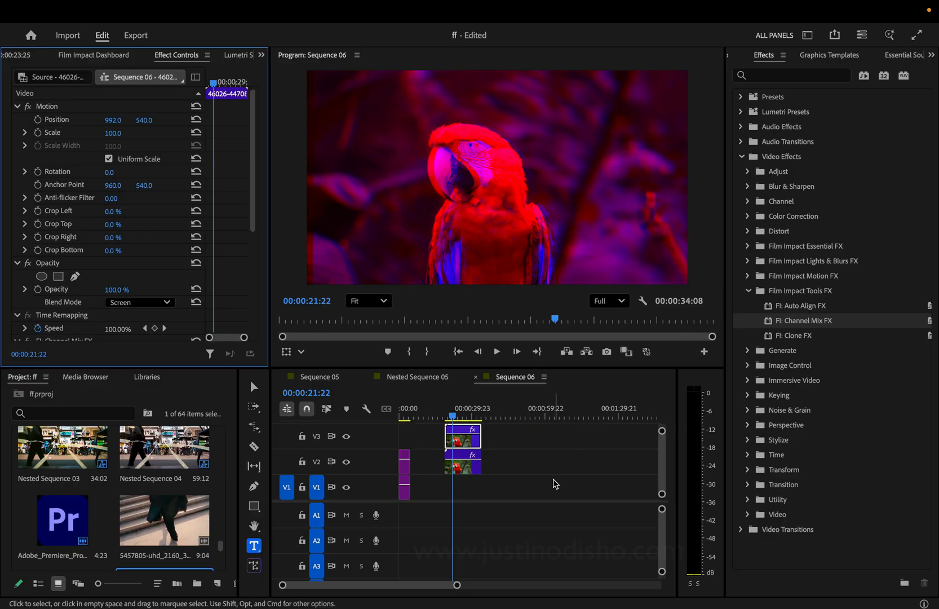
mouse_move(270, 224)
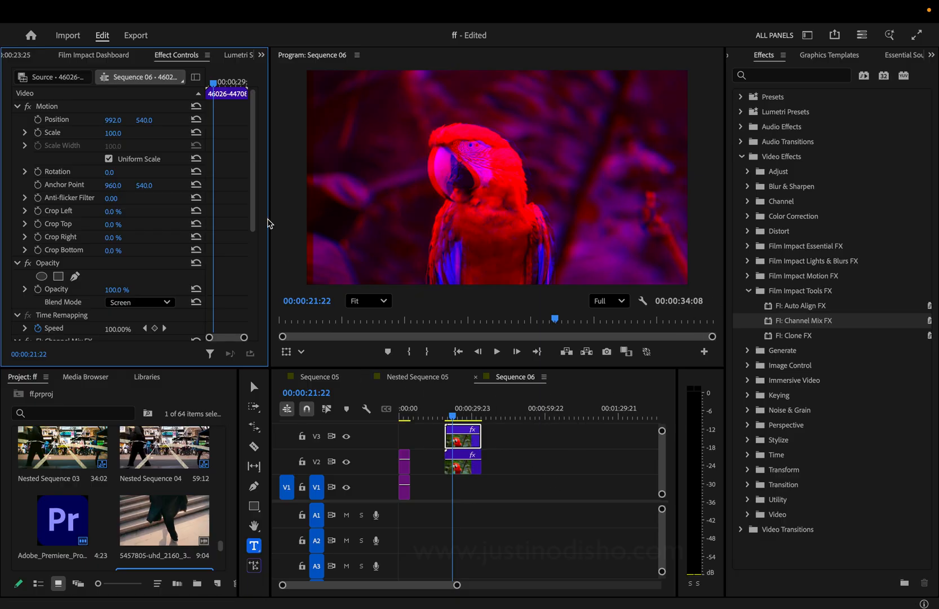
Set the parrot clip's Channel Mix FX Color Space to HSV.
scroll(down, 3)
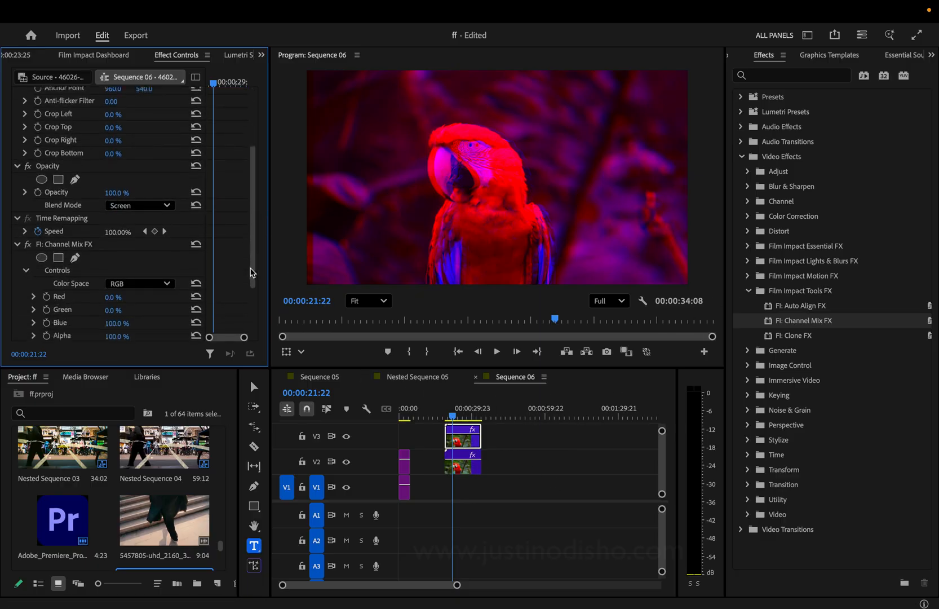
click(139, 272)
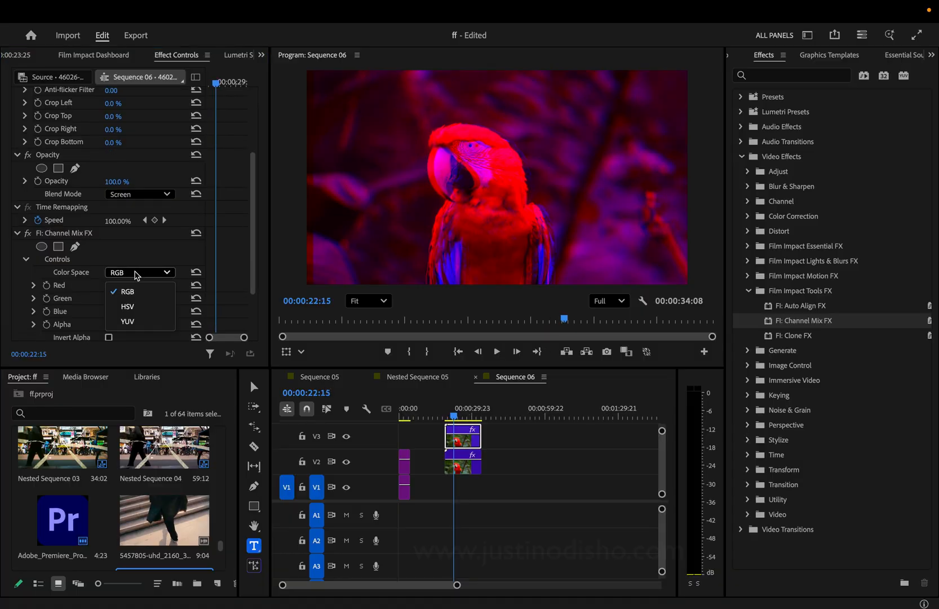
mouse_move(144, 307)
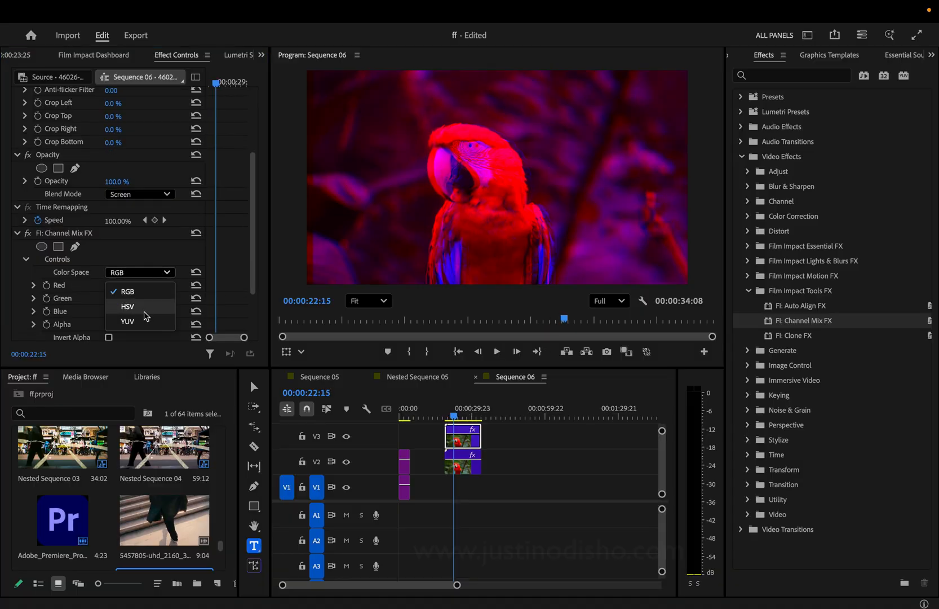
click(127, 321)
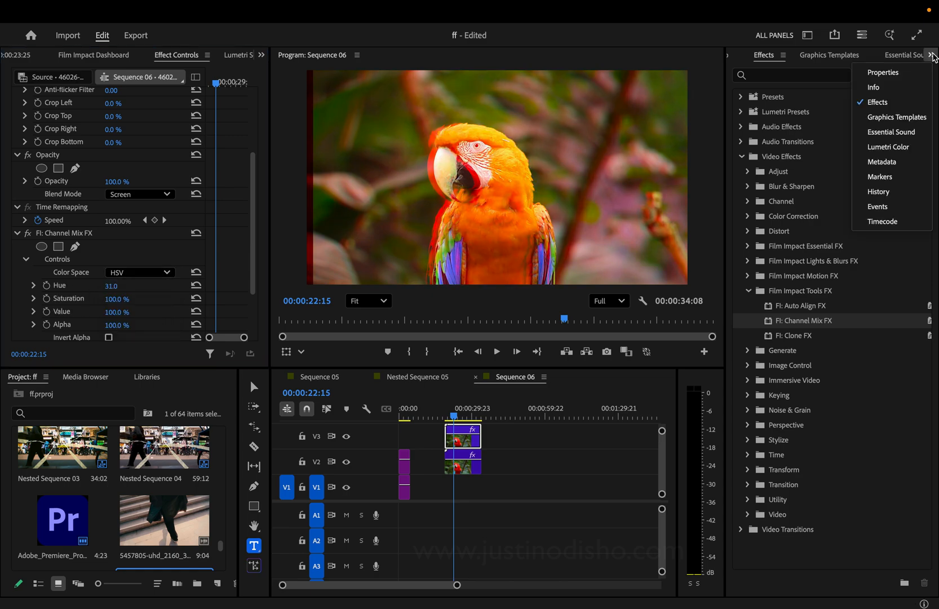
mouse_move(890, 147)
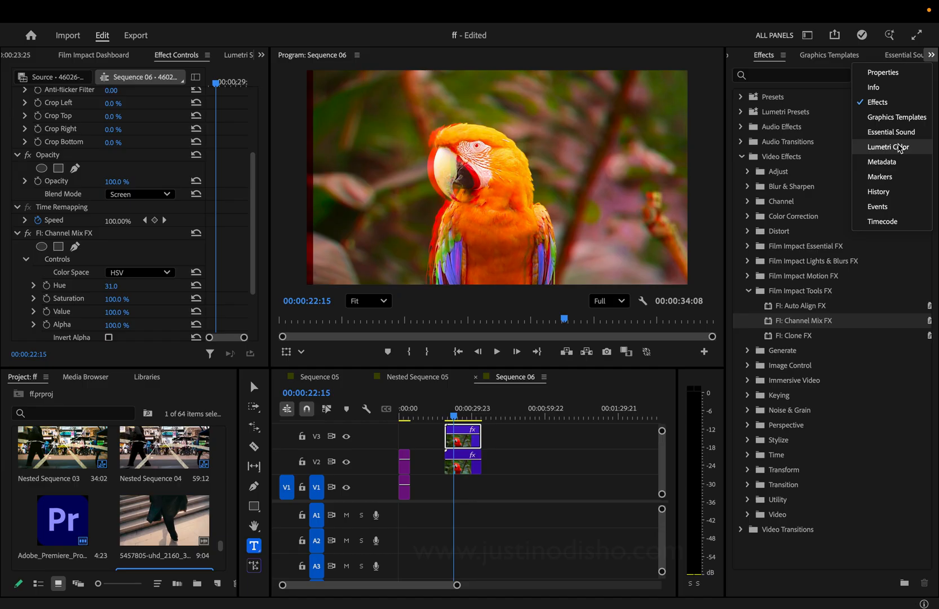
Adjust Lumetri Color RGB curves to turn the parrot background vivid red, then move to the logo clip.
click(890, 146)
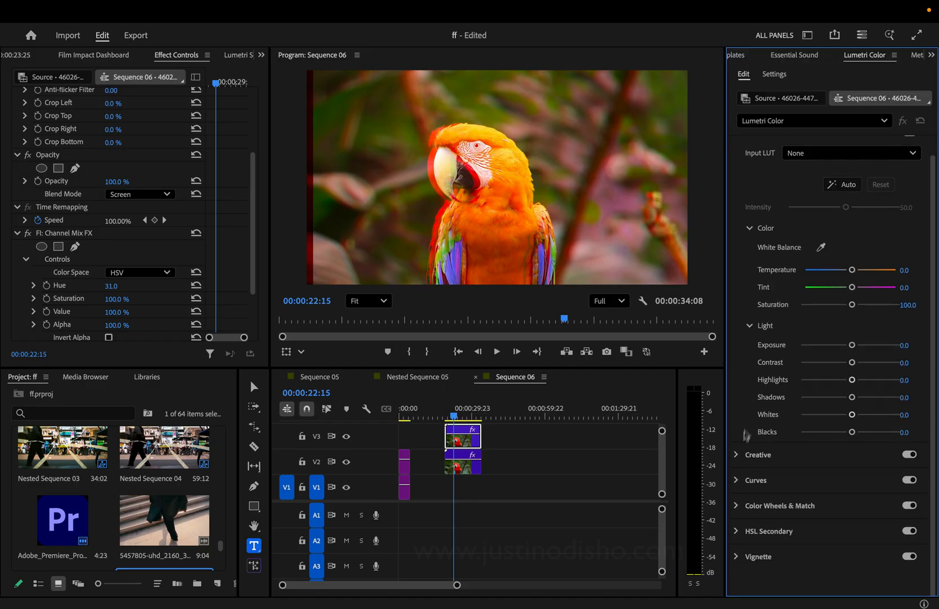
click(755, 479)
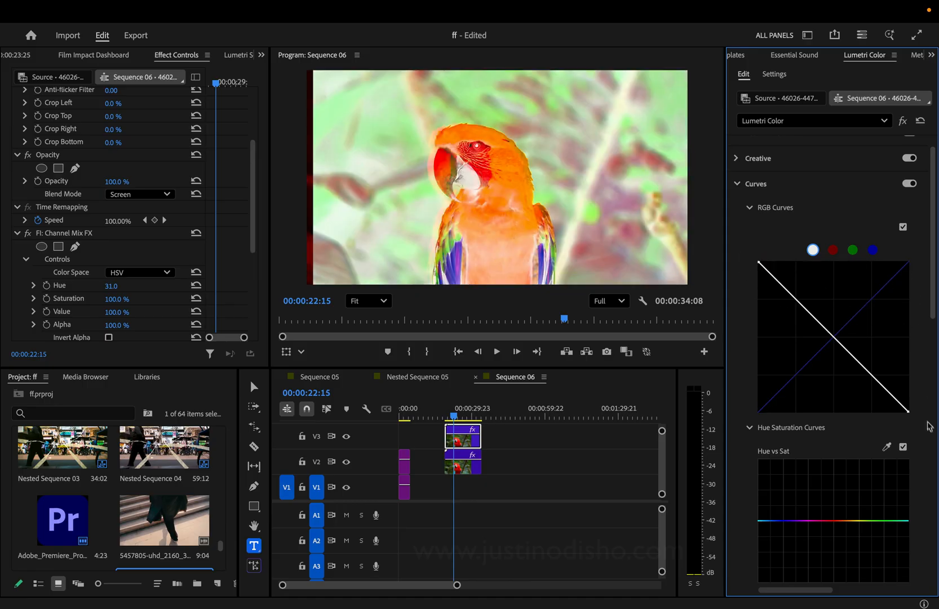
mouse_move(827, 284)
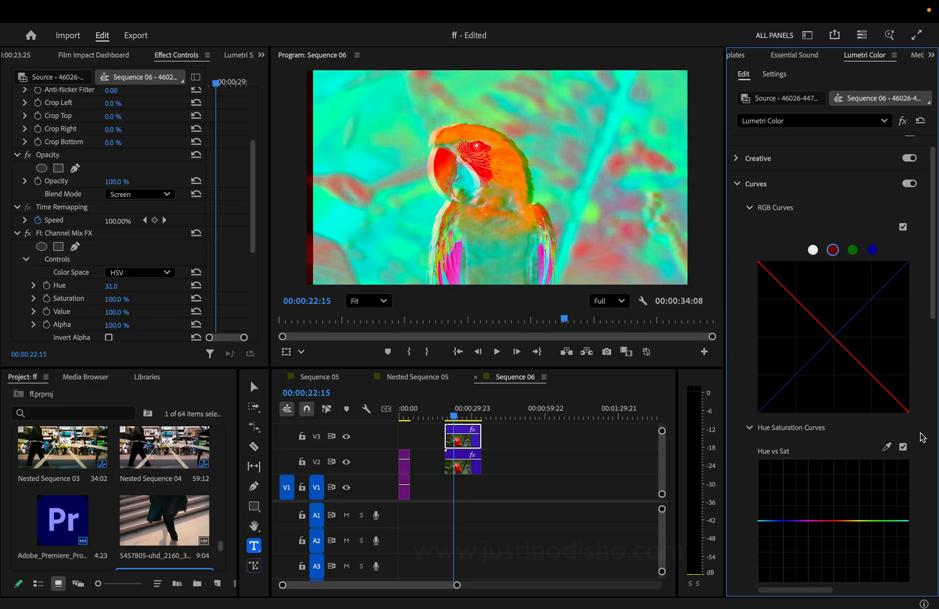
click(813, 251)
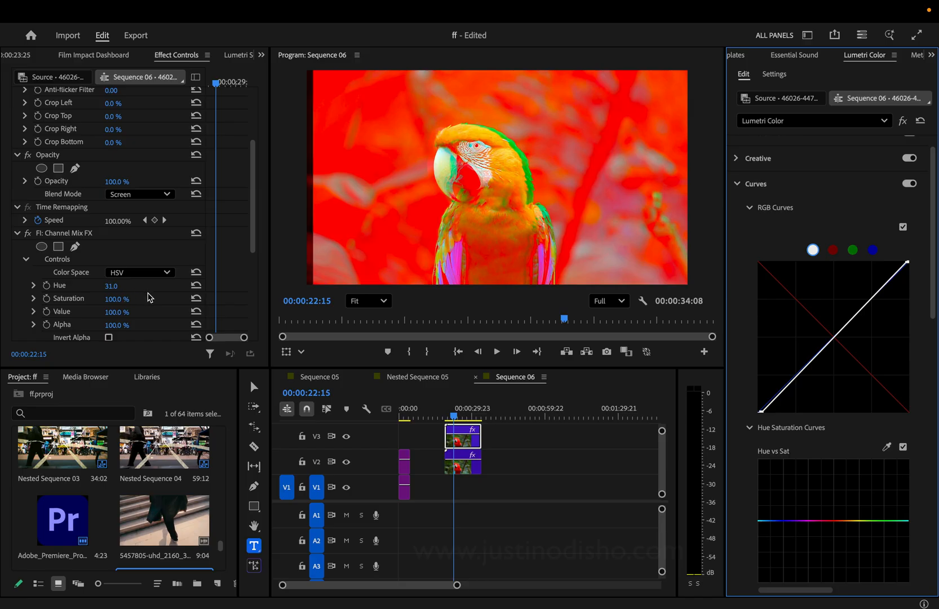
click(766, 55)
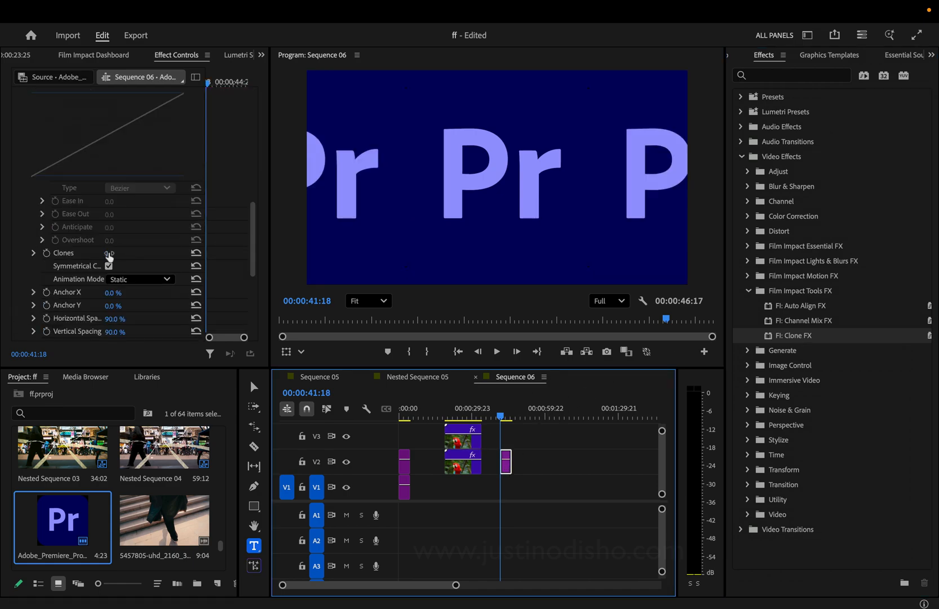
Enable Apply Prescale at 20% in the logo clip's Clone FX Pre Transform.
scroll(up, 3)
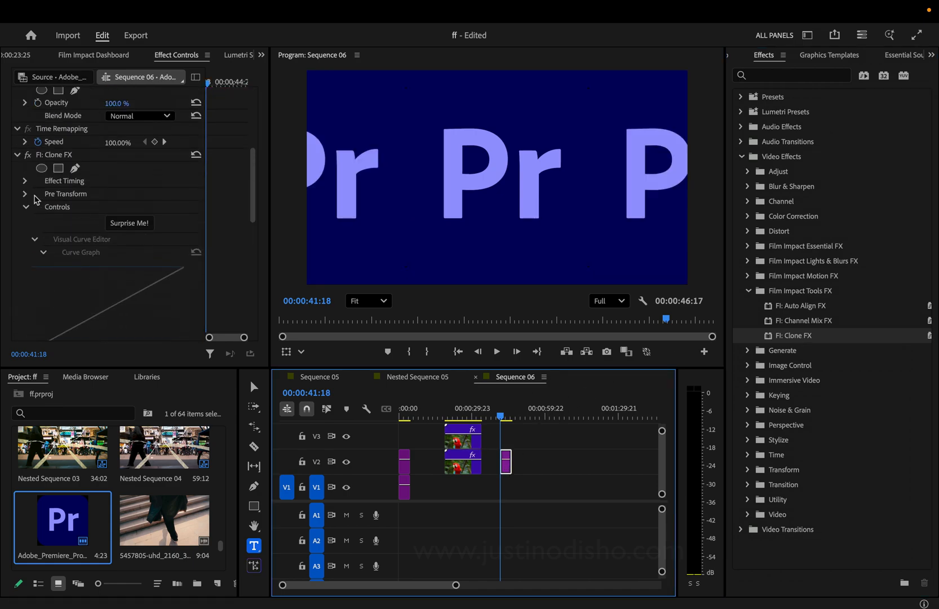
click(25, 194)
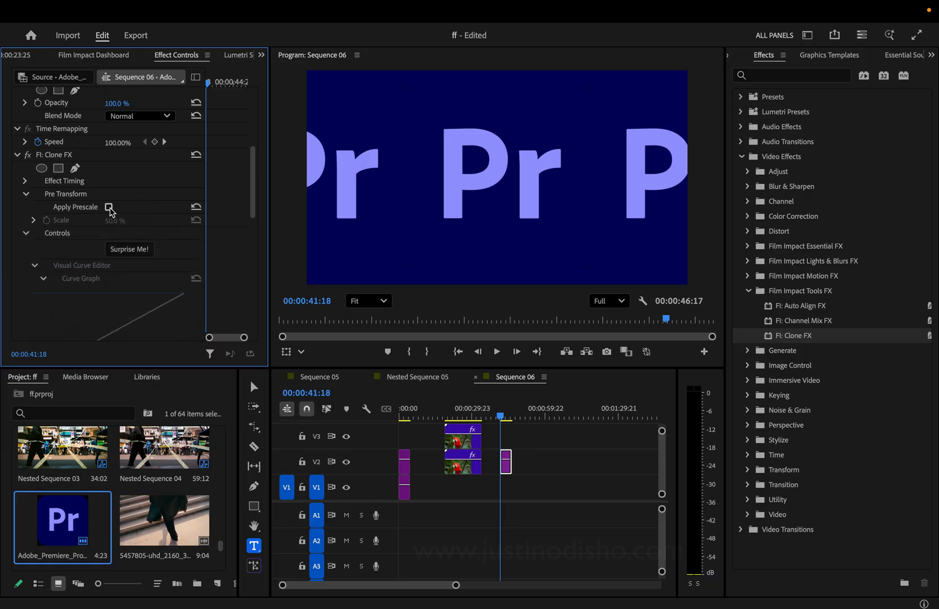
click(109, 207)
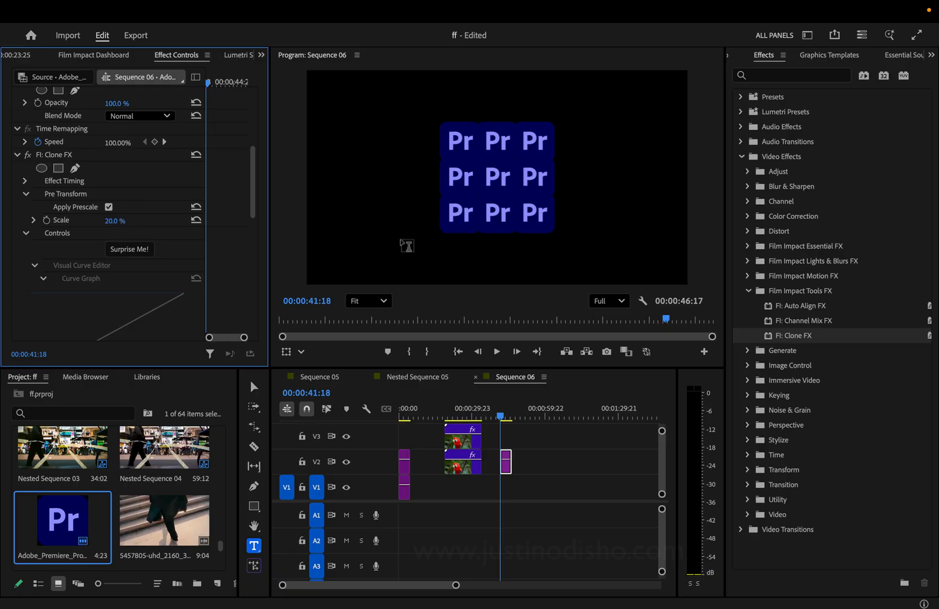
scroll(down, 3)
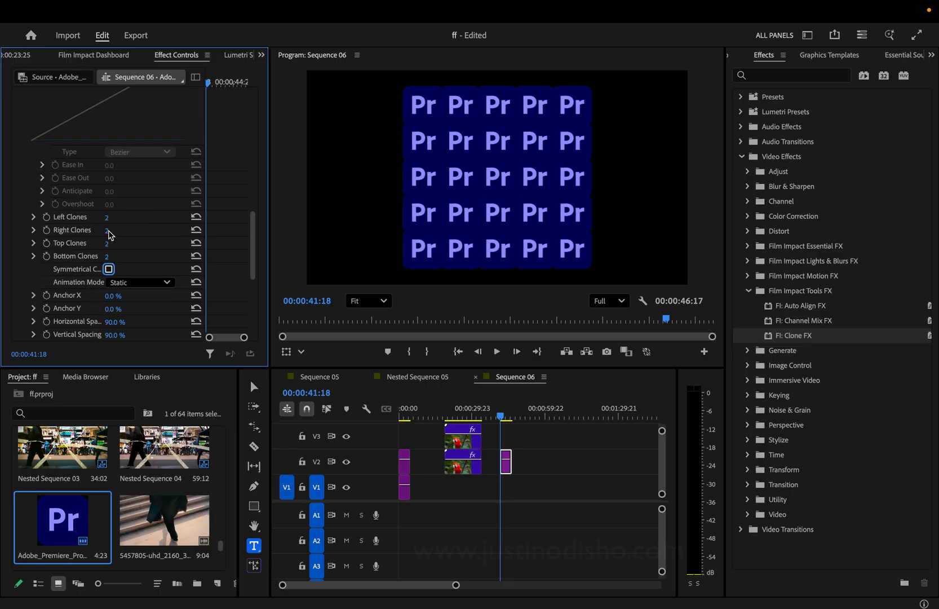
mouse_move(117, 220)
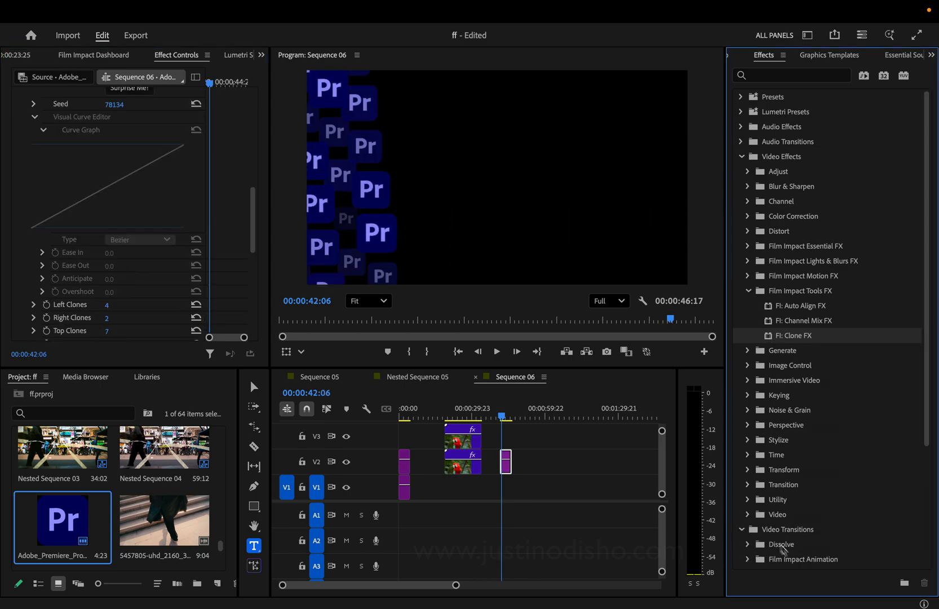
Keyframe Clone FX Horizontal and Vertical Shift at a later playhead time so the logos drift.
click(746, 529)
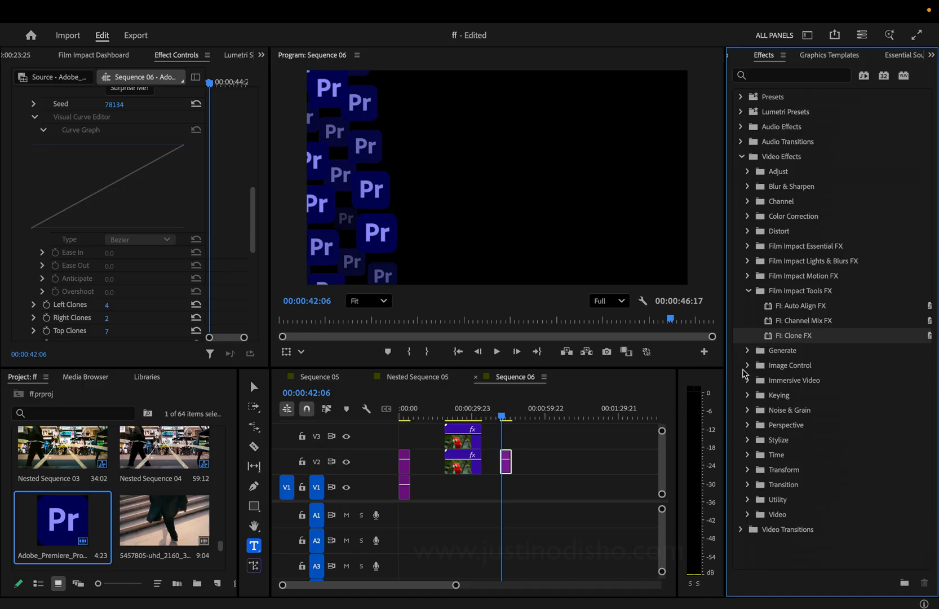
mouse_move(146, 287)
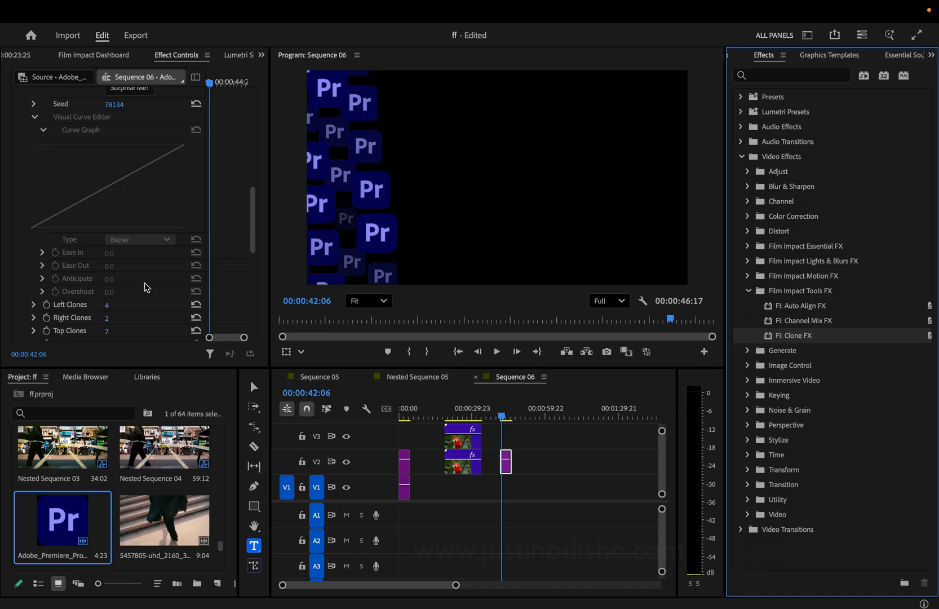
scroll(down, 3)
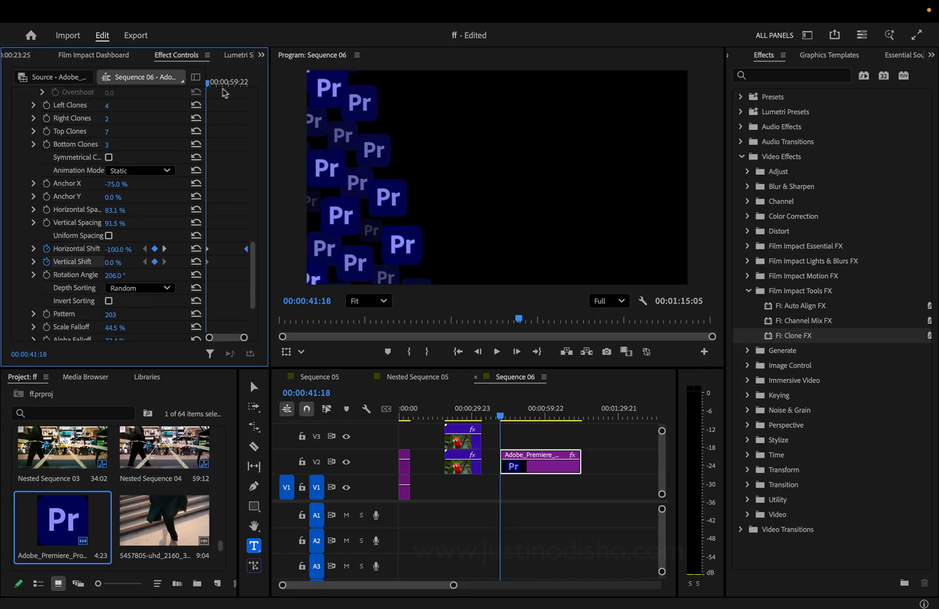
click(543, 416)
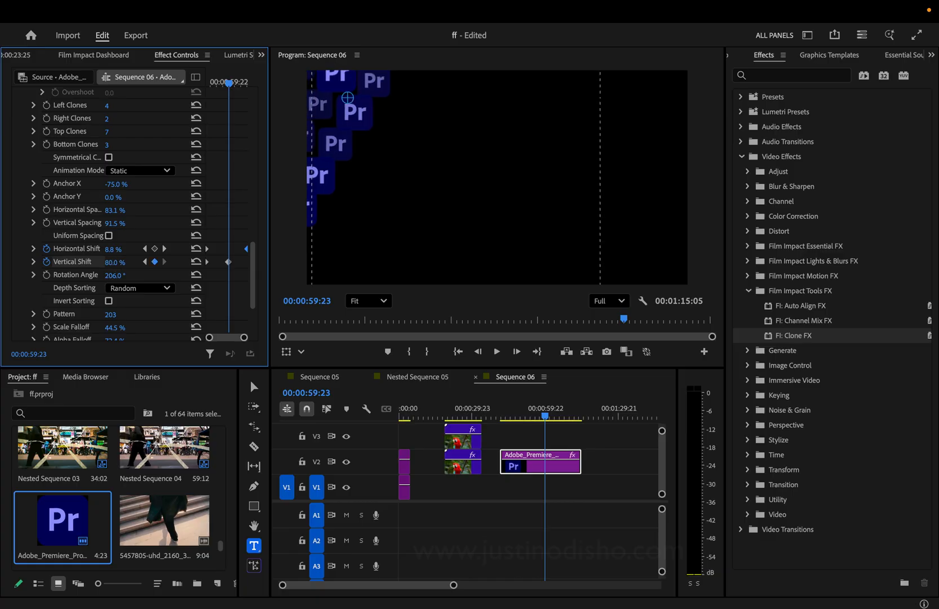
click(114, 261)
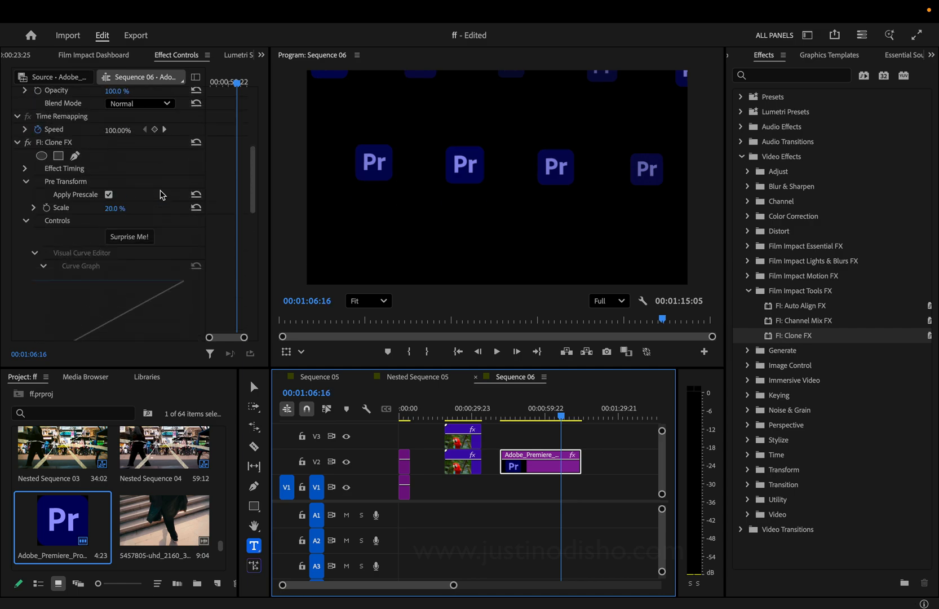
right_click(55, 142)
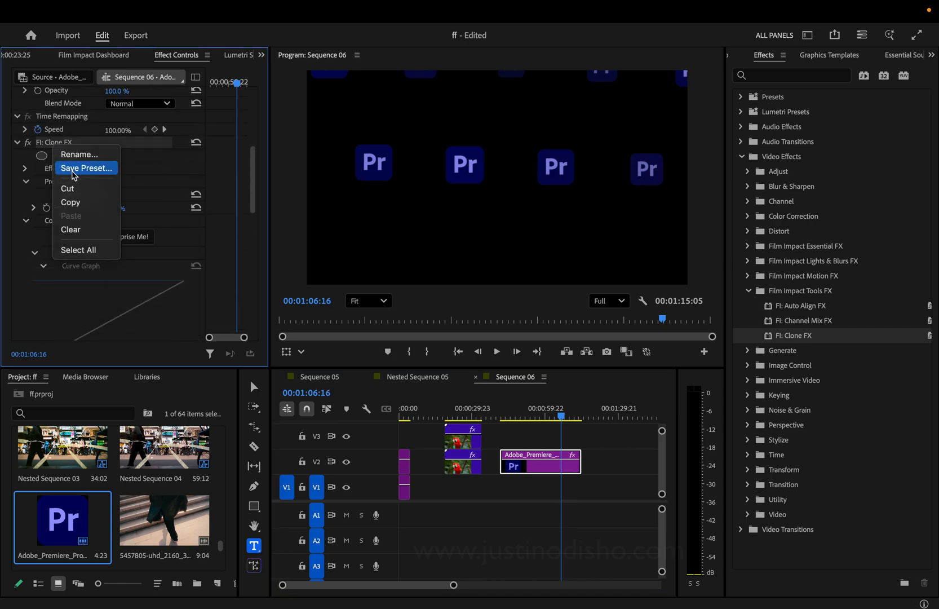
click(85, 168)
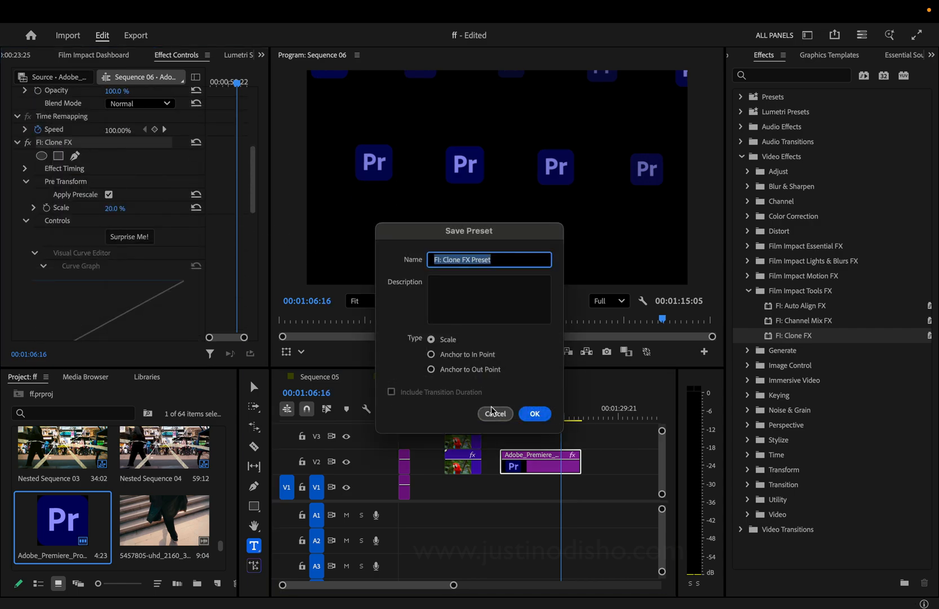
click(533, 414)
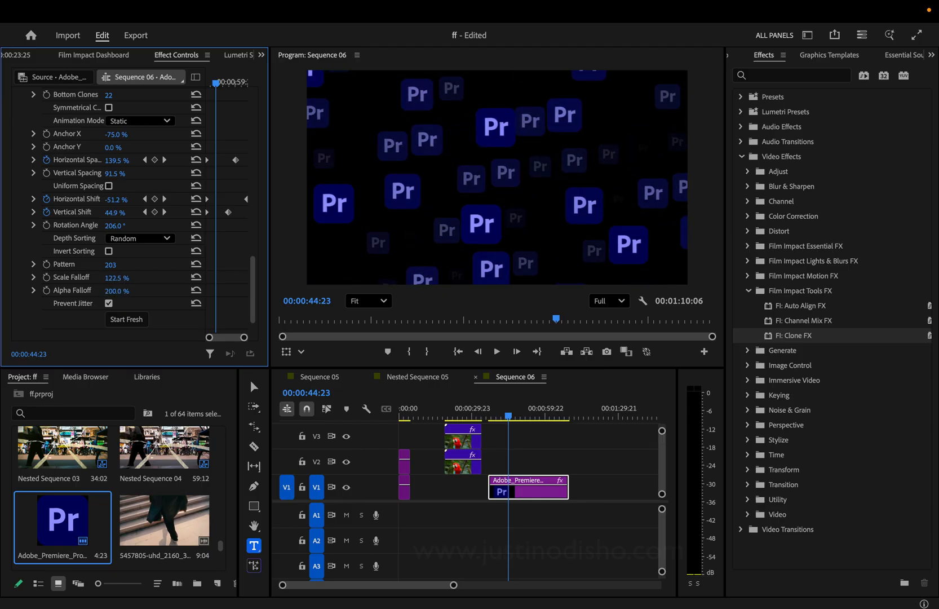
mouse_move(78, 320)
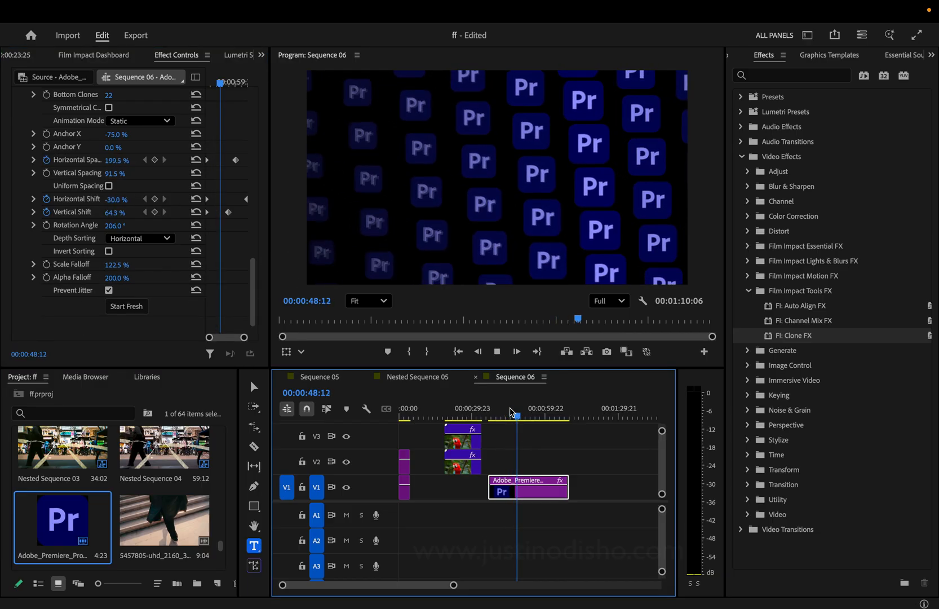
Preview the horizontally depth-sorted logo columns further along the timeline.
click(521, 416)
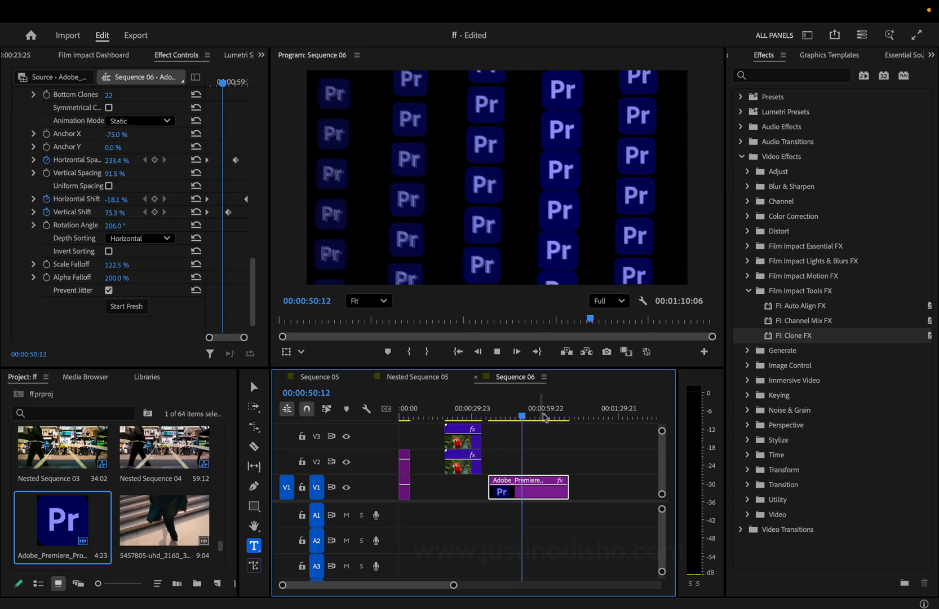
click(93, 55)
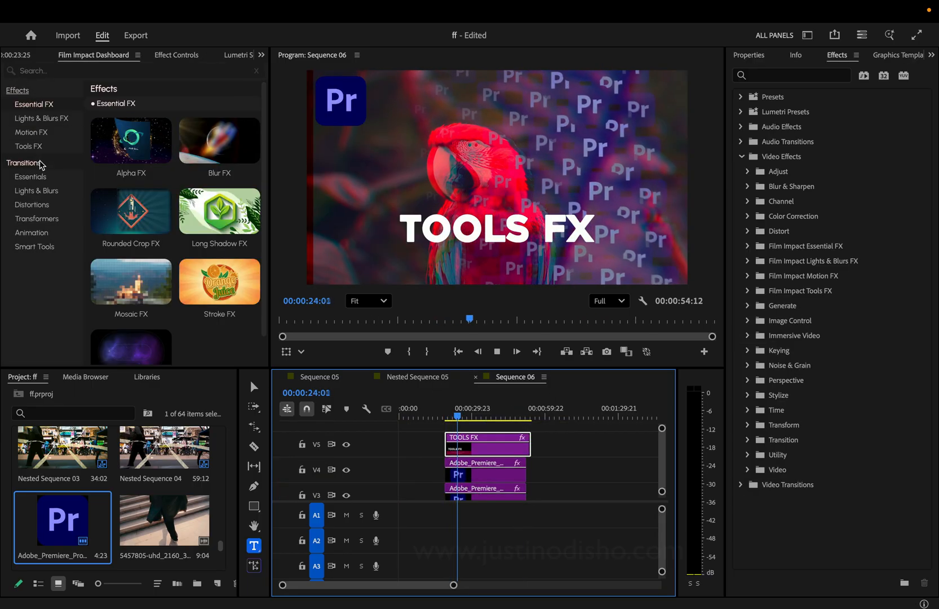
Browse the Film Impact Essentials transitions, then list the Lights & Blurs category.
click(30, 176)
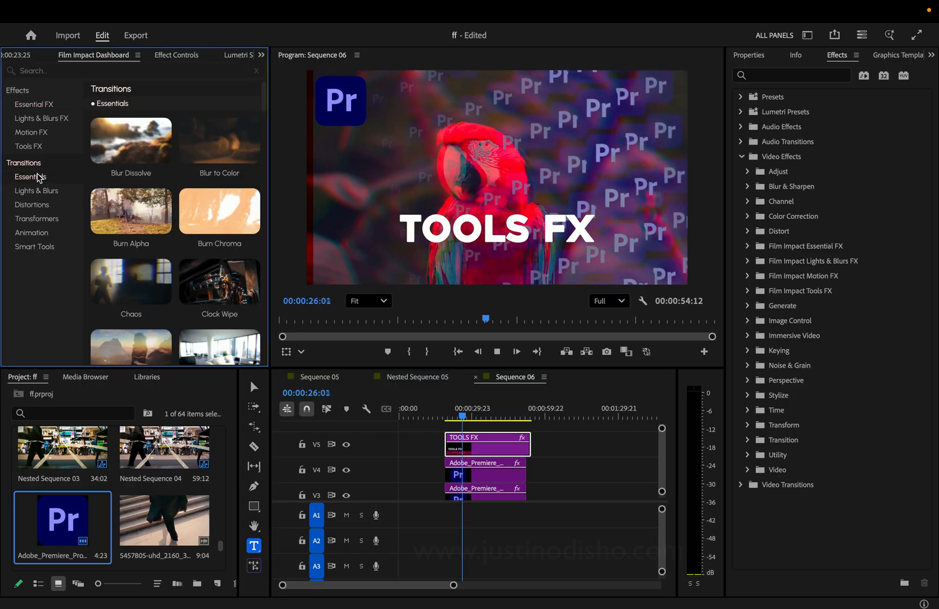
scroll(down, 3)
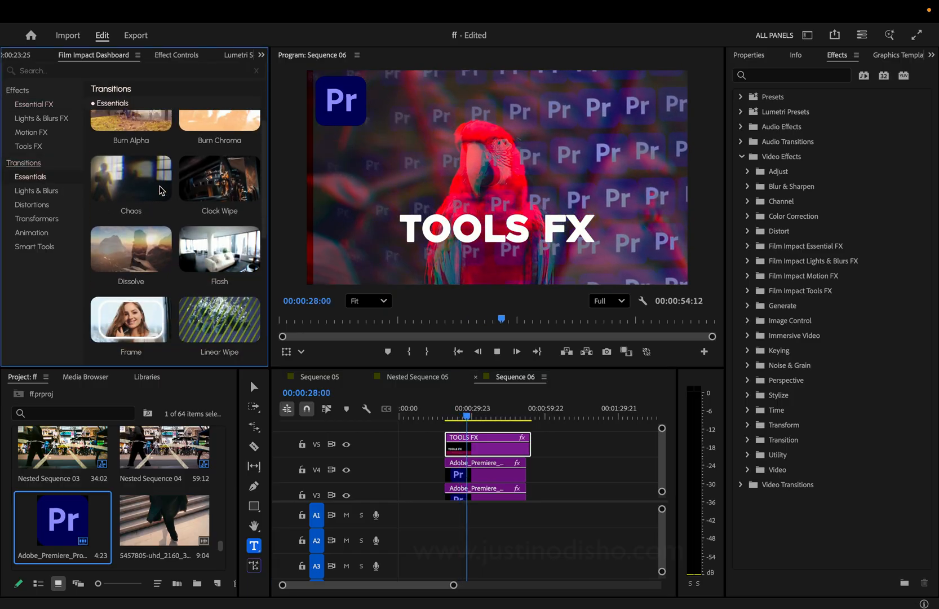
click(36, 191)
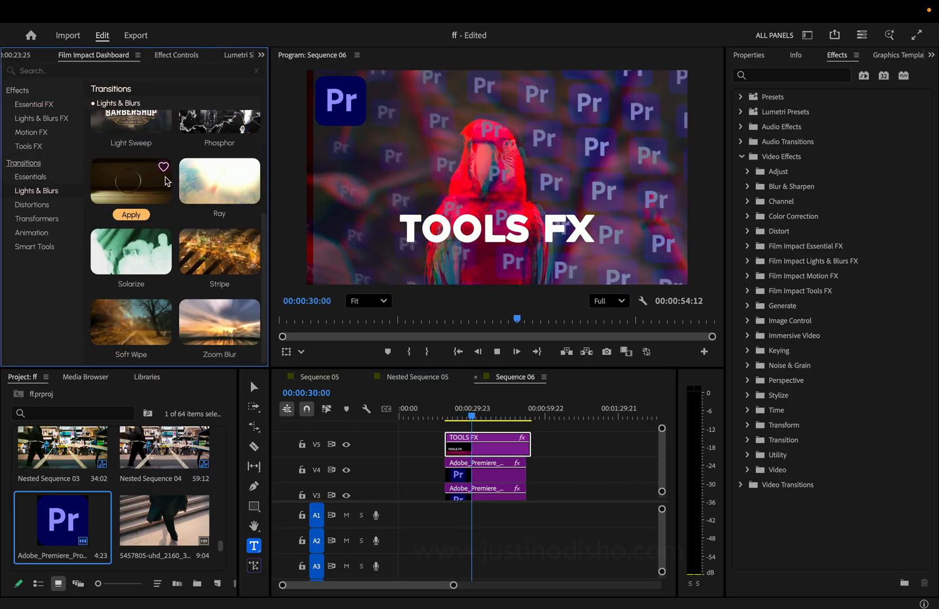